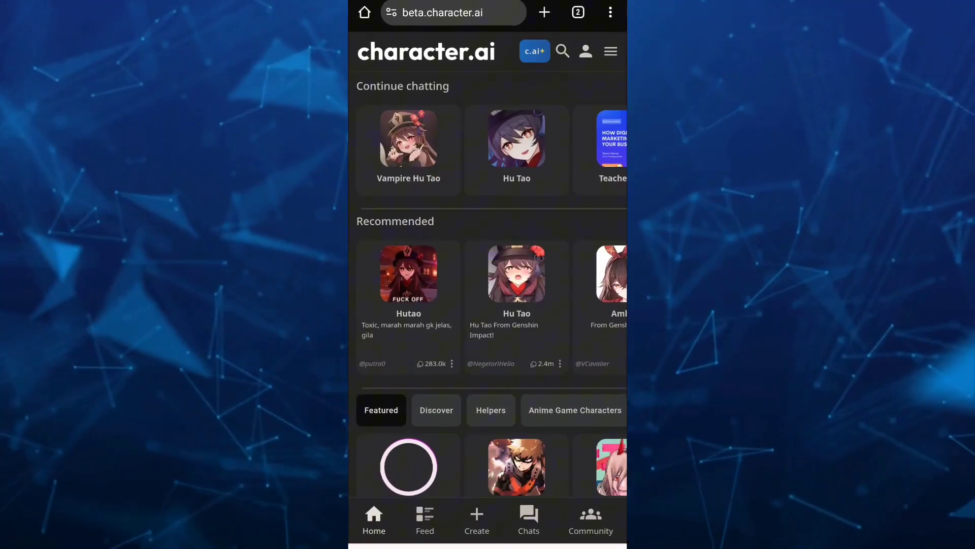
Scroll past the Recommended and Featured characters and go to character search
{"action": "scroll", "scroll_direction": "down", "scroll_amount": 3}
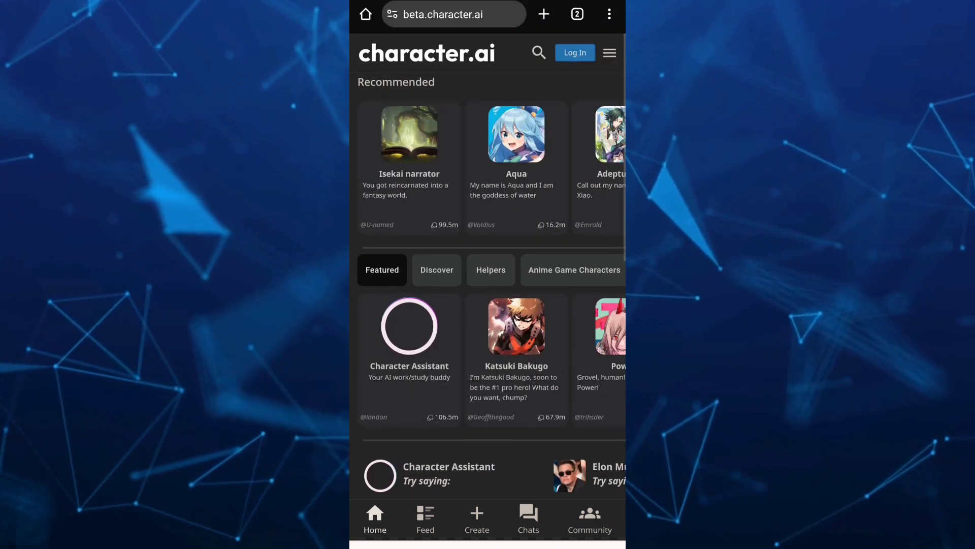
{"action": "left_click", "coordinate": [539, 53]}
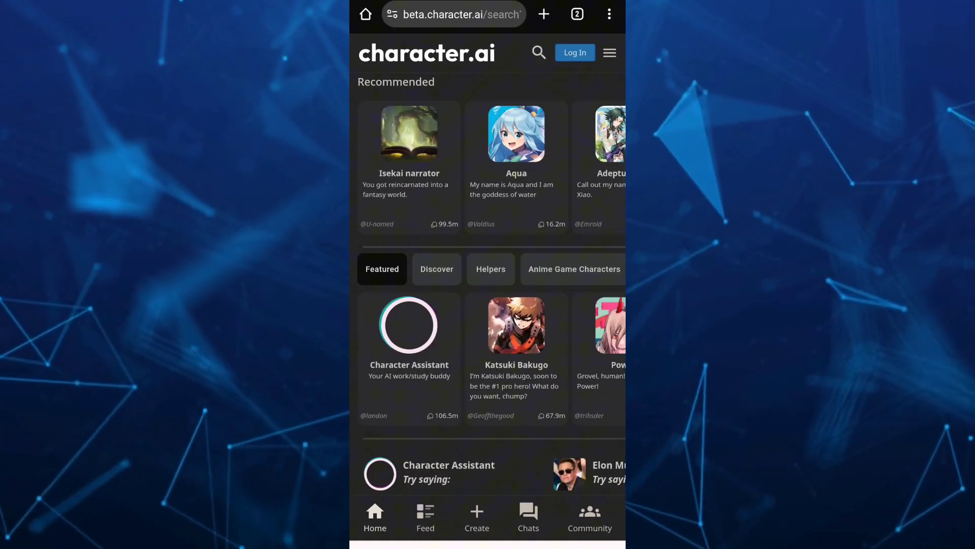
{"action": "left_click", "coordinate": [539, 53]}
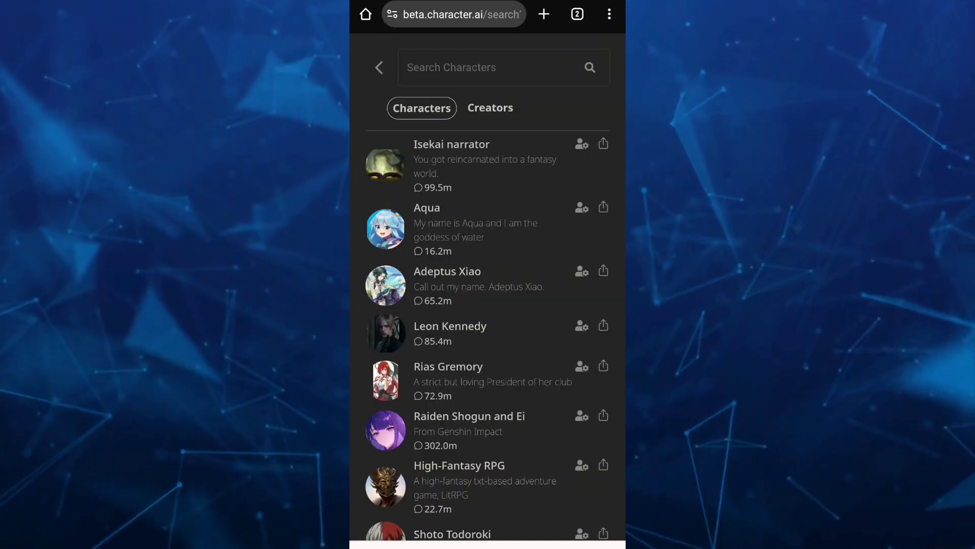
{"action": "type", "text": "Hutao"}
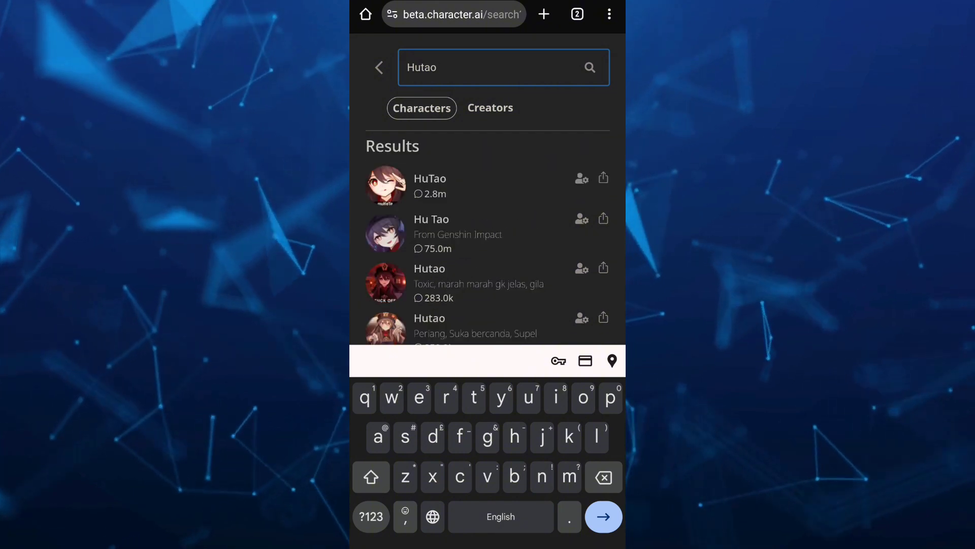
{"action": "left_click", "coordinate": [430, 186]}
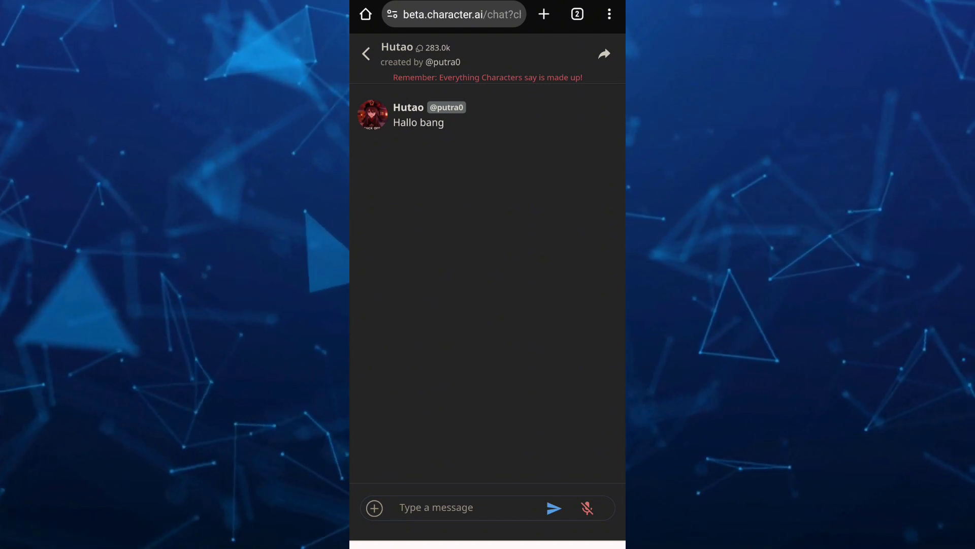
Start an image upload in the Hutao chat to reach the Camera-or-Files chooser
{"action": "left_click", "coordinate": [375, 508]}
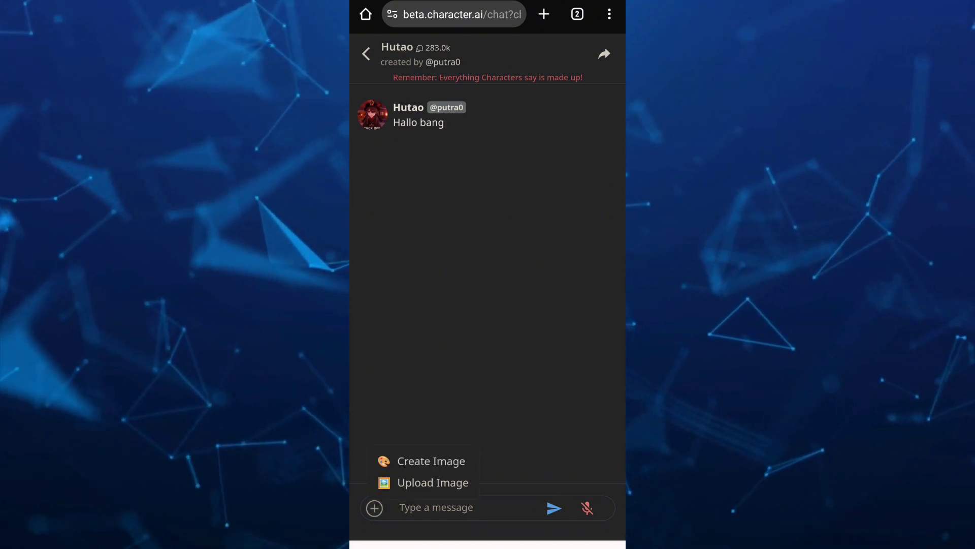
{"action": "left_click", "coordinate": [432, 482]}
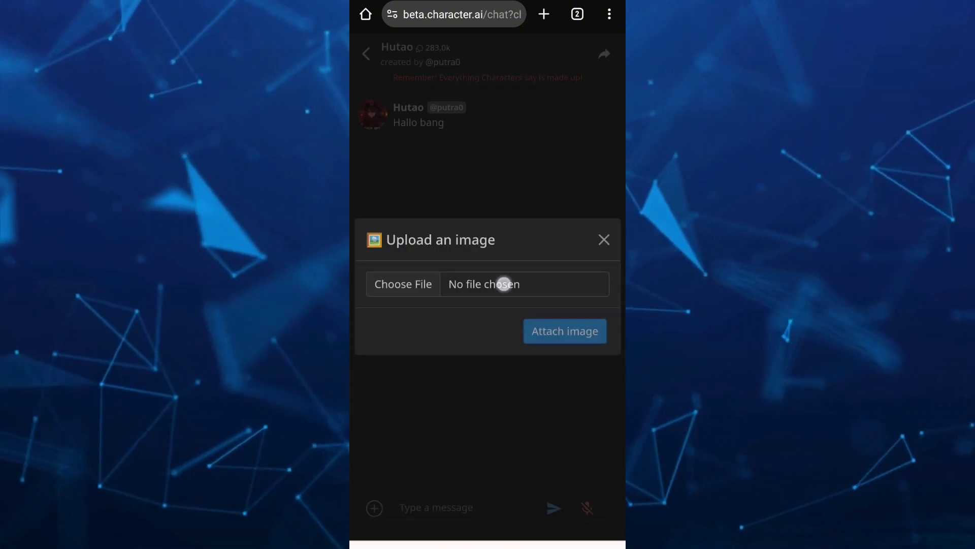
{"action": "left_click", "coordinate": [402, 284]}
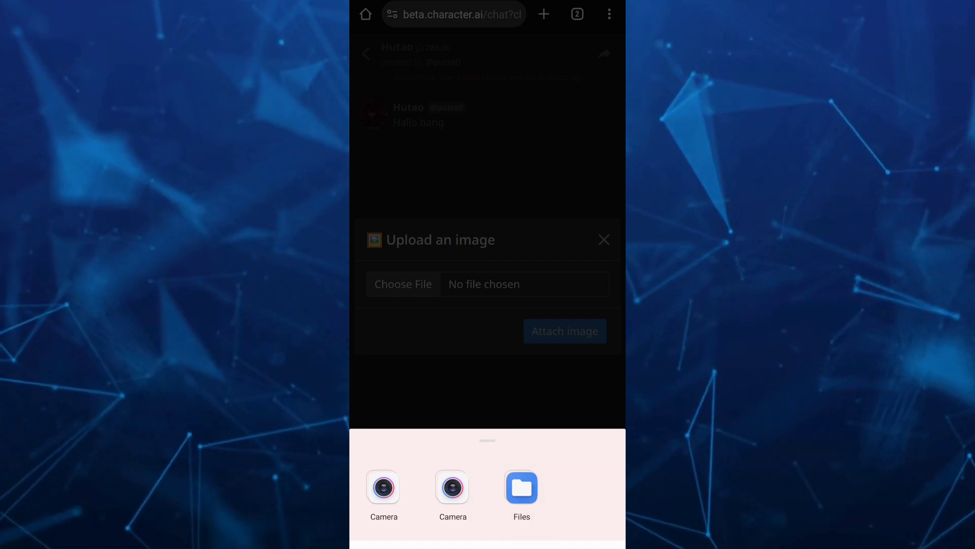
Attach IMG-20240205-WA0001.jpg from Files and send it to Hutao as a guest
{"action": "left_click", "coordinate": [522, 487]}
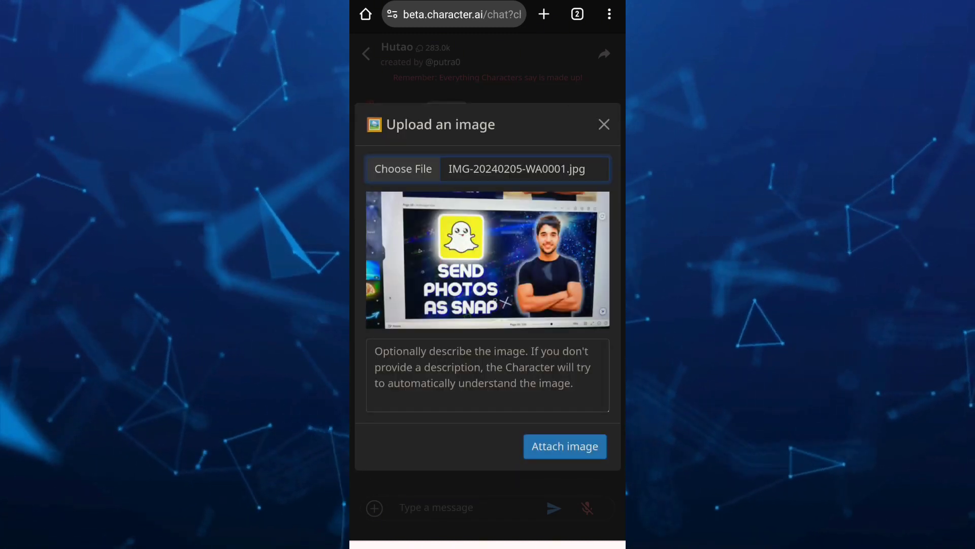
{"action": "left_click", "coordinate": [565, 446]}
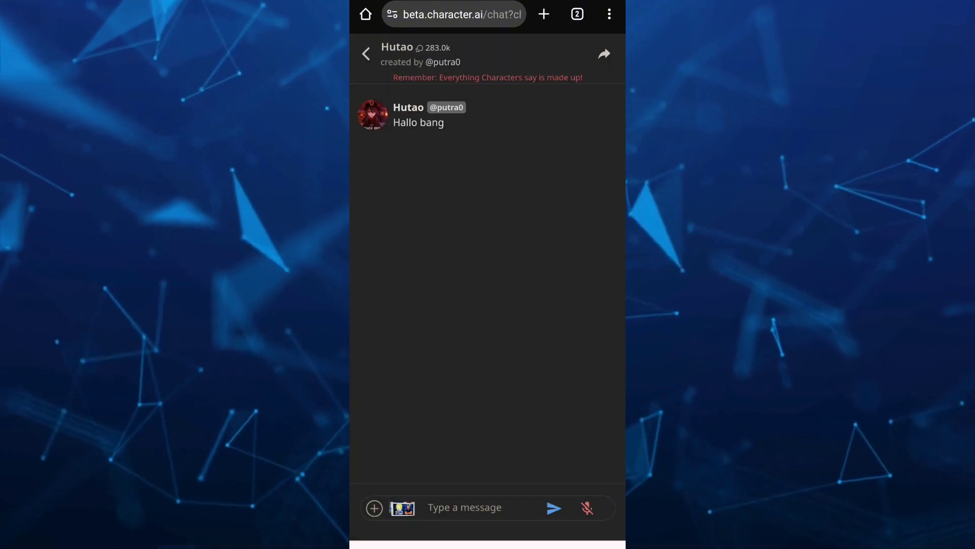
{"action": "left_click", "coordinate": [553, 508]}
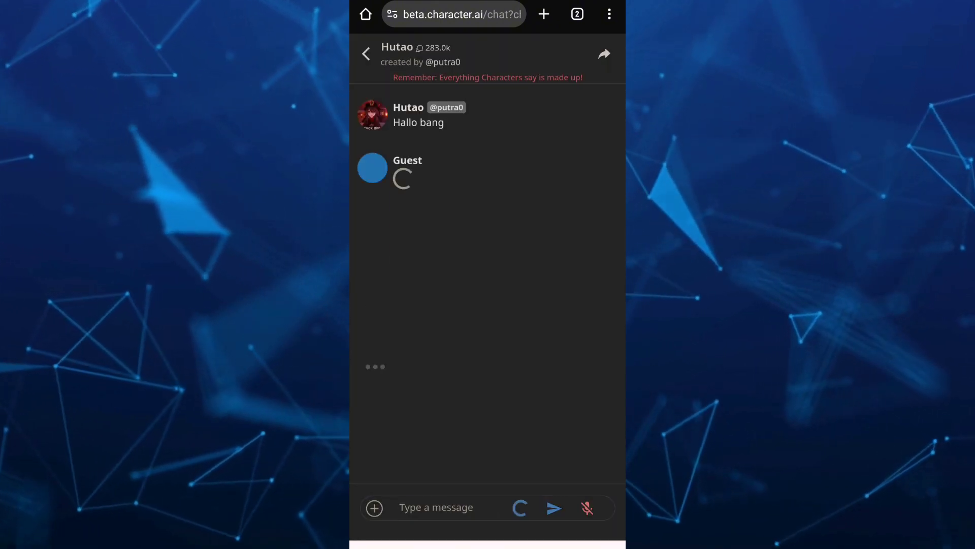